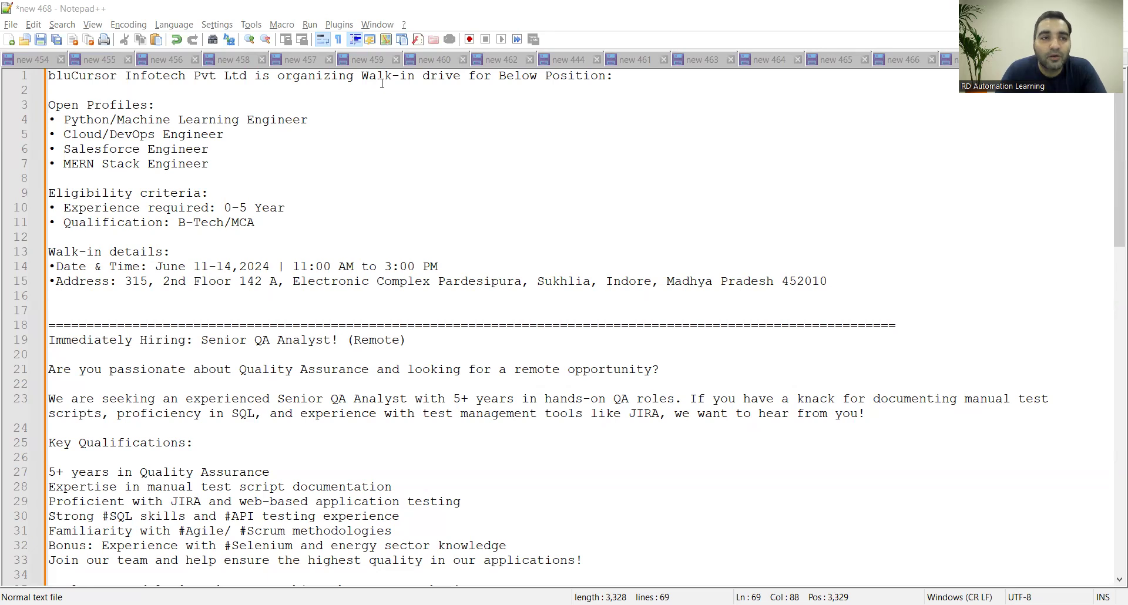
mouse_move(123, 134)
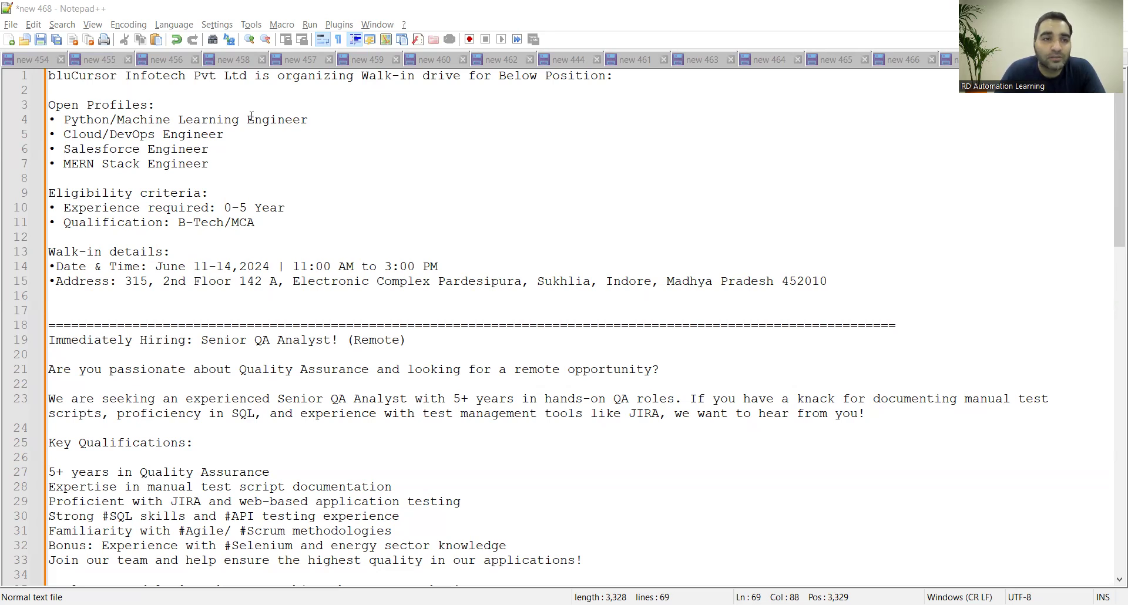
mouse_move(151, 163)
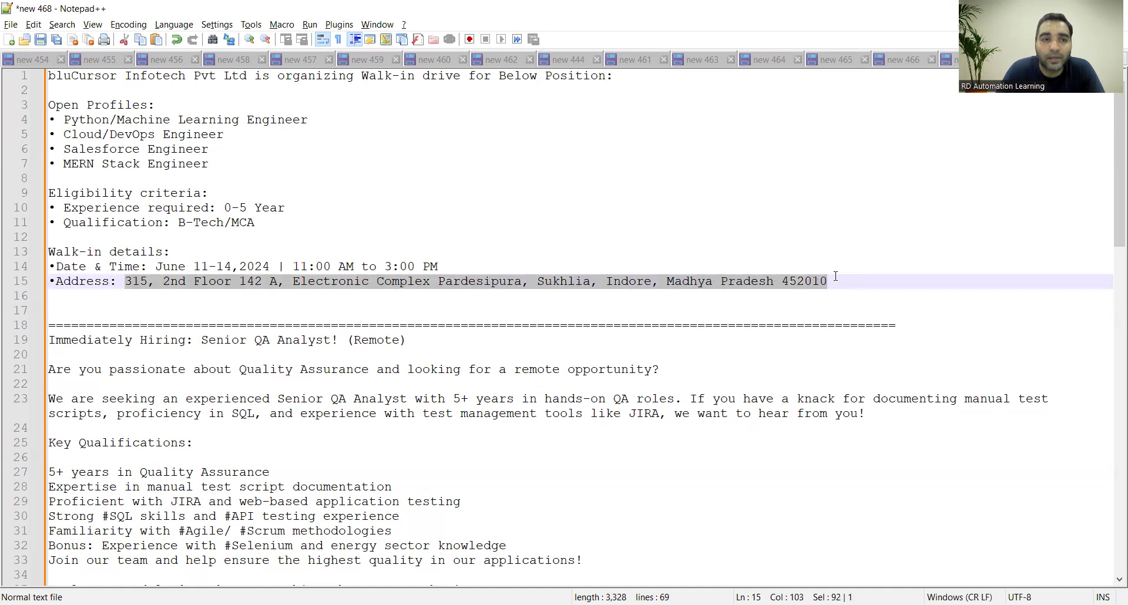
Append the HCLTech IVR testing and QE automation openings after an equals-sign divider line.
scroll("down", 3)
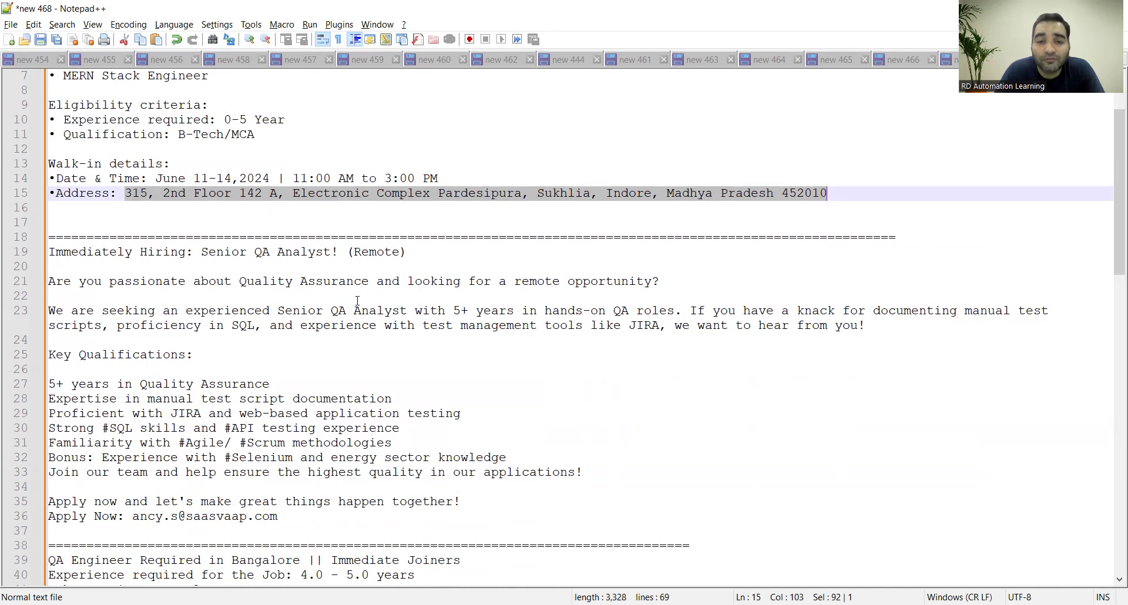
scroll("down", 3)
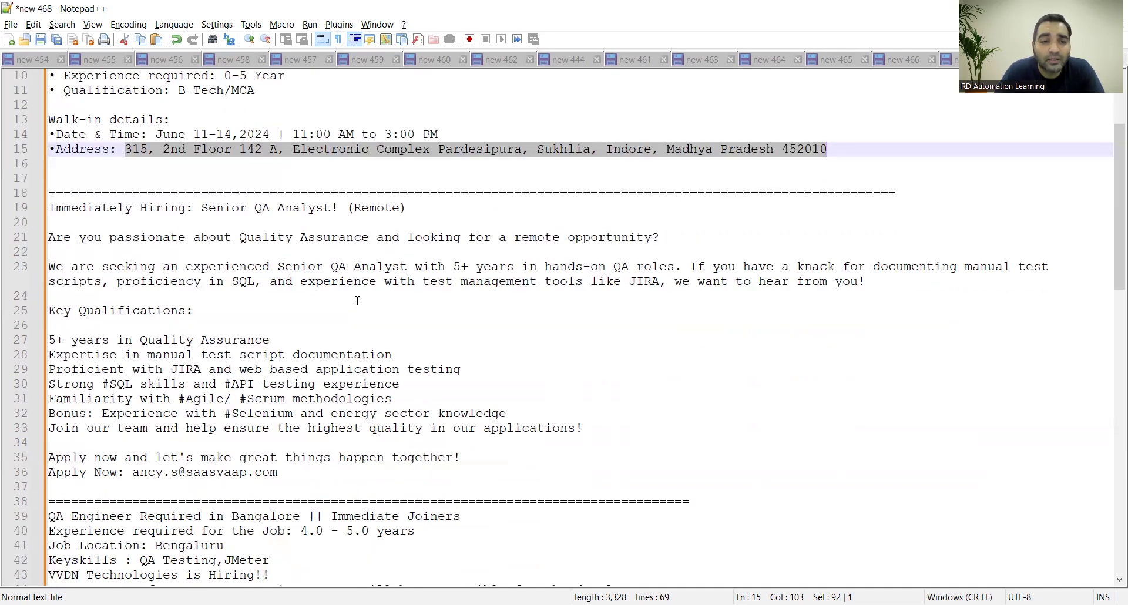
scroll("down", 3)
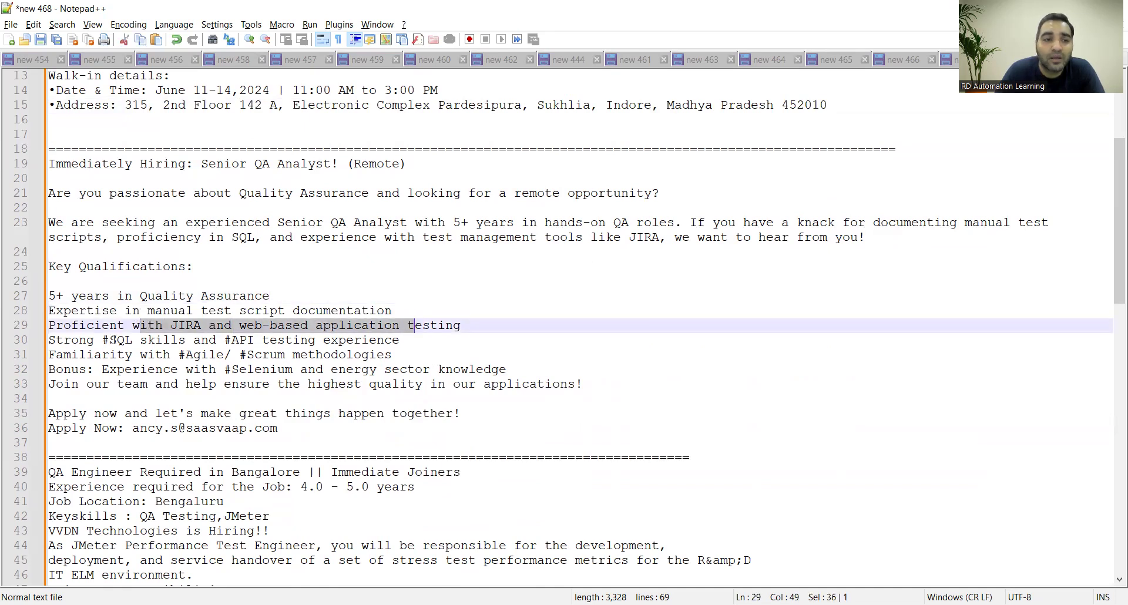
left_click(108, 340)
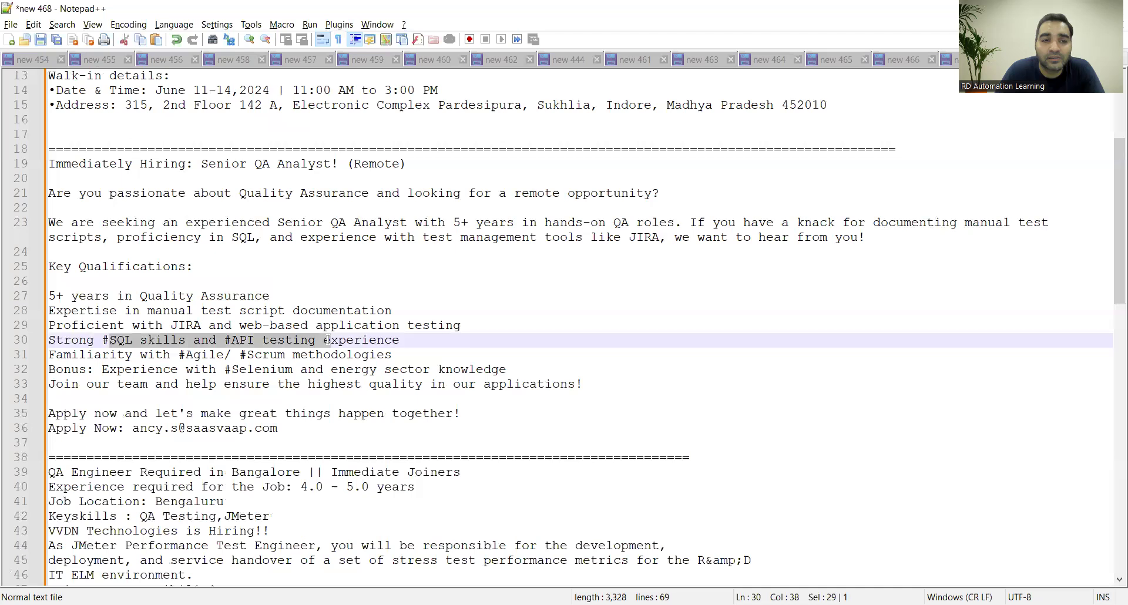
left_click(281, 355)
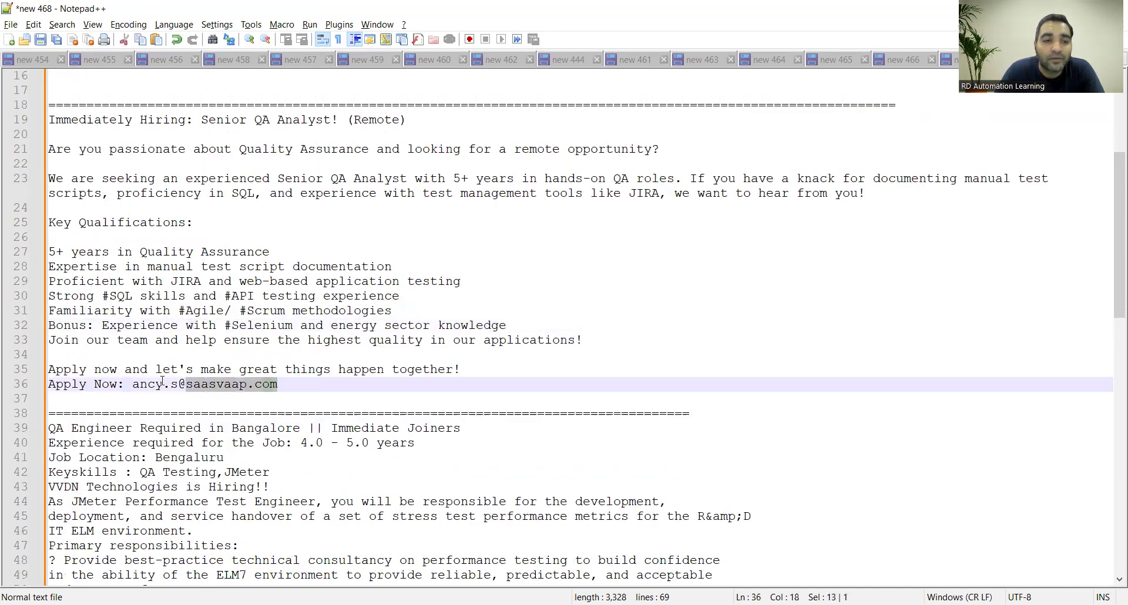
scroll("down", 3)
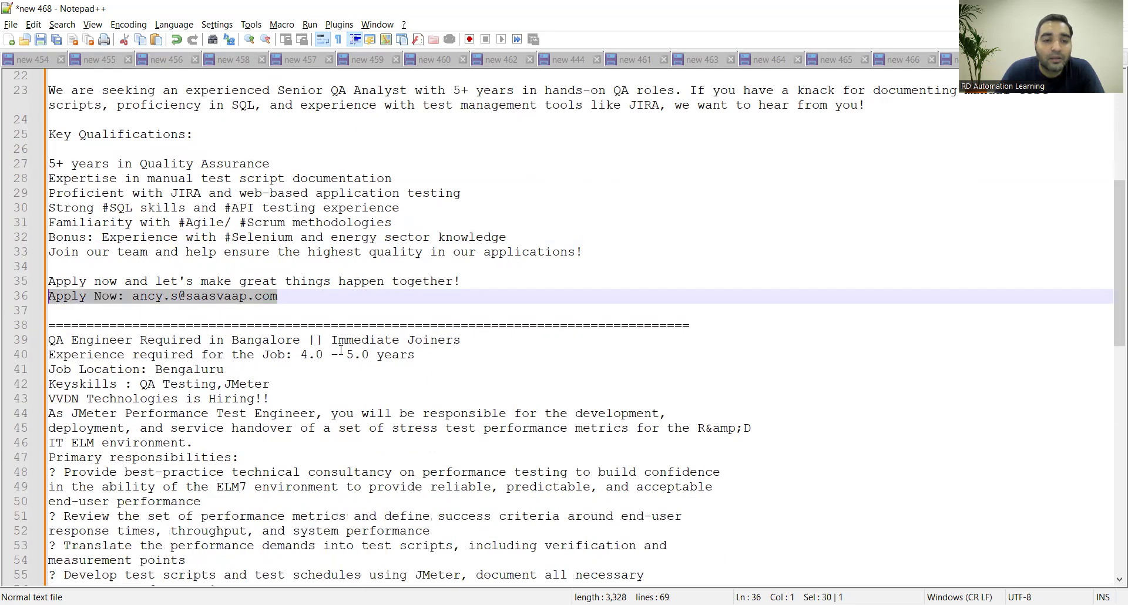
scroll("down", 3)
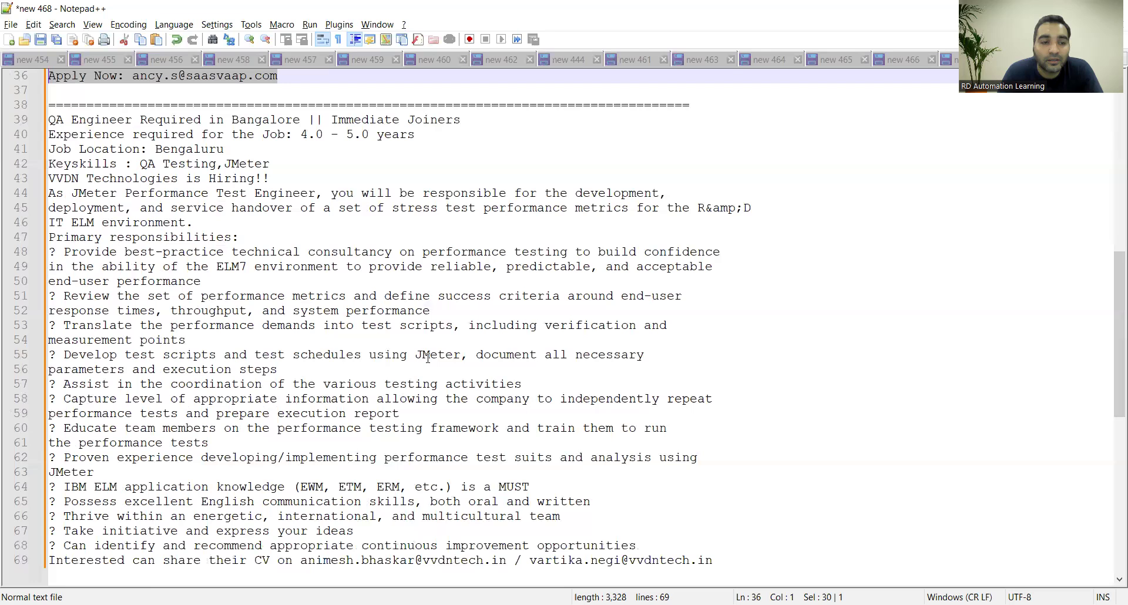
scroll("down", 3)
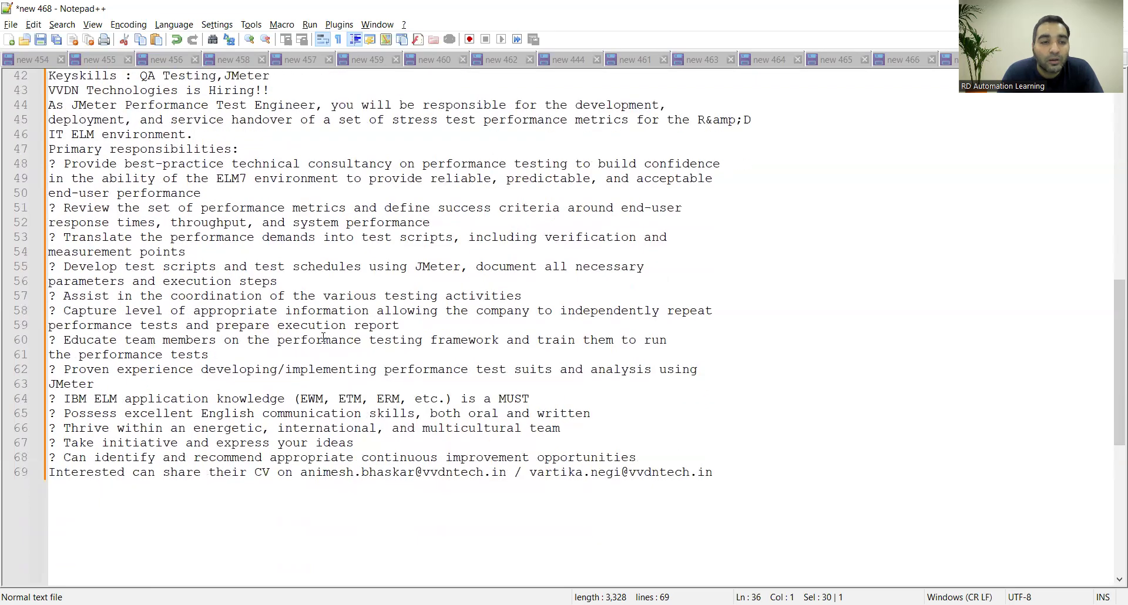
mouse_move(360, 398)
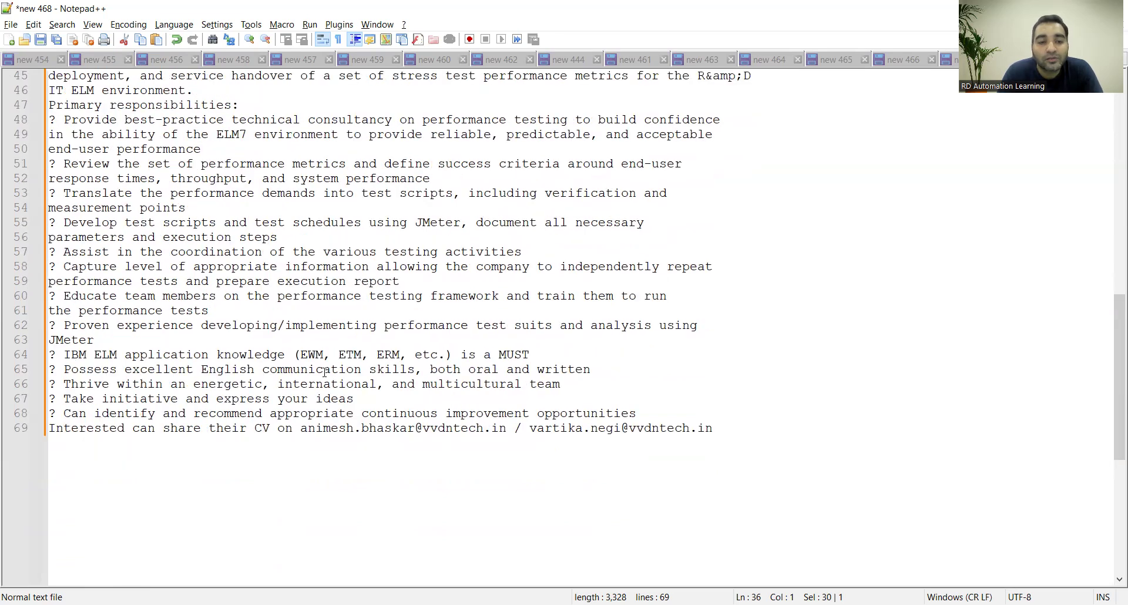
left_click(122, 413)
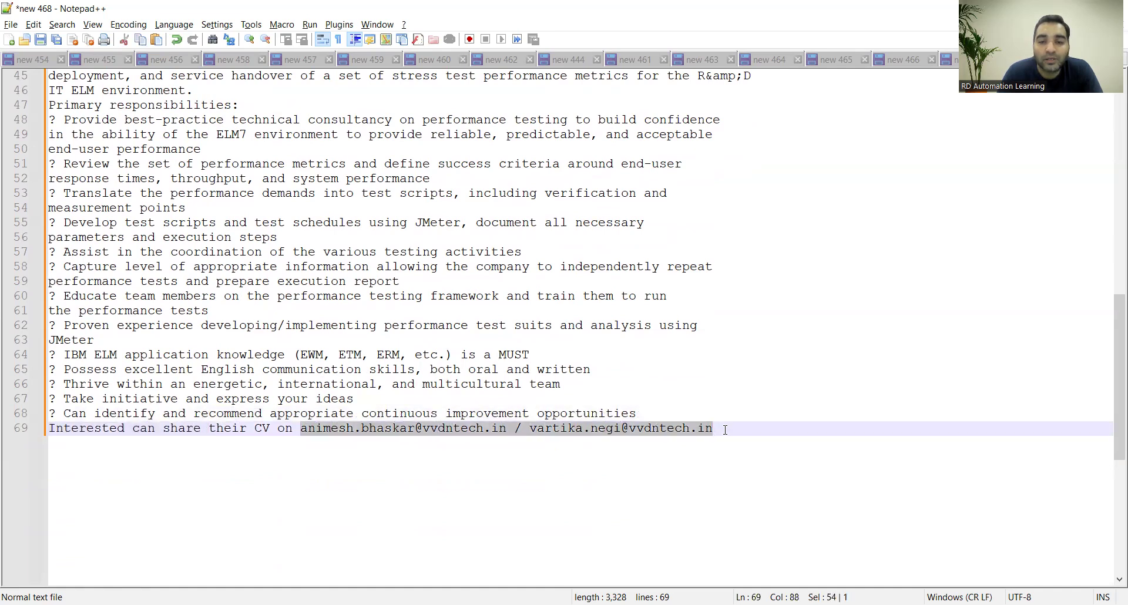
scroll("up", 3)
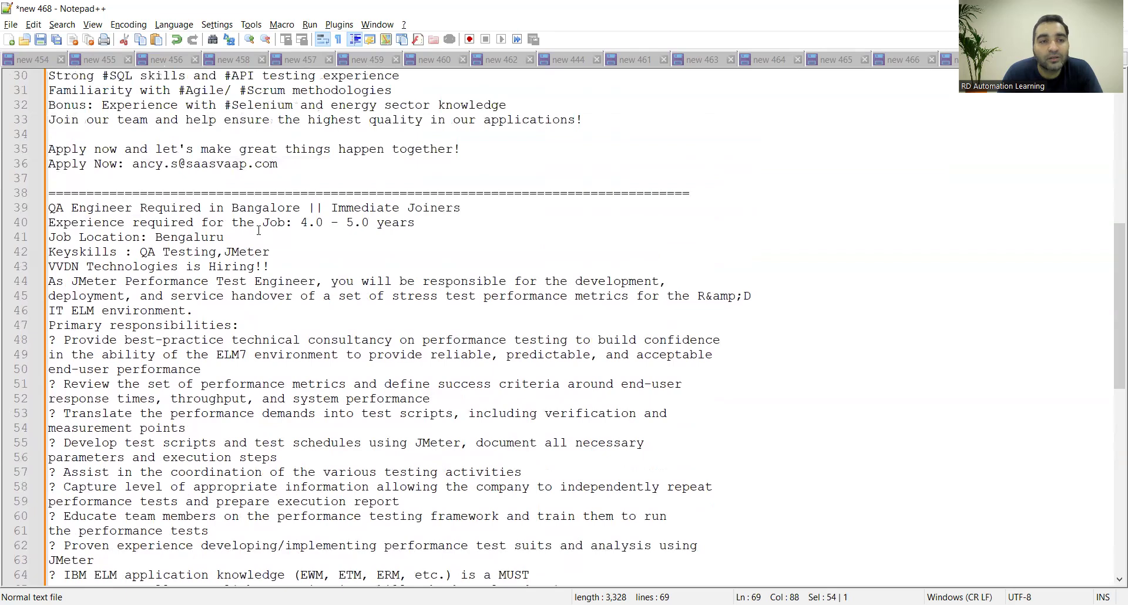
scroll("up", 3)
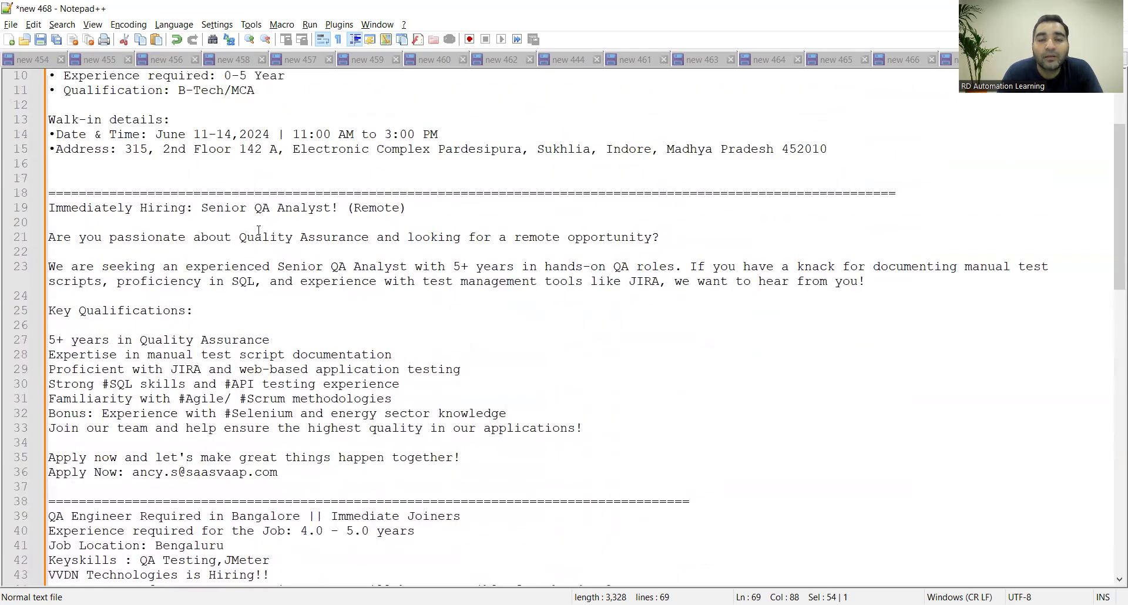
scroll("up", 3)
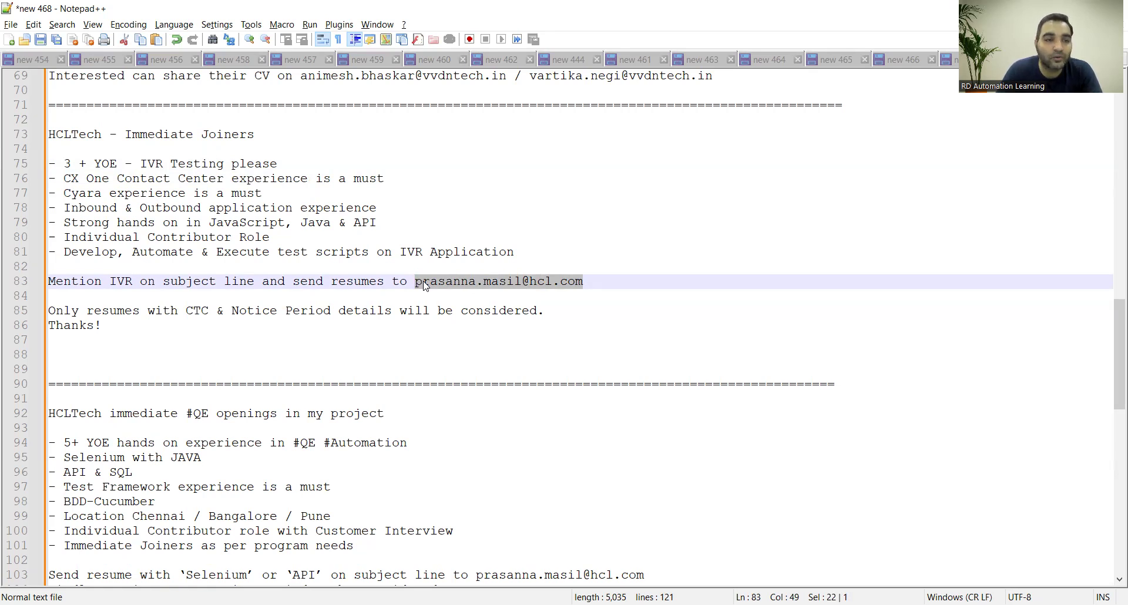
scroll("down", 3)
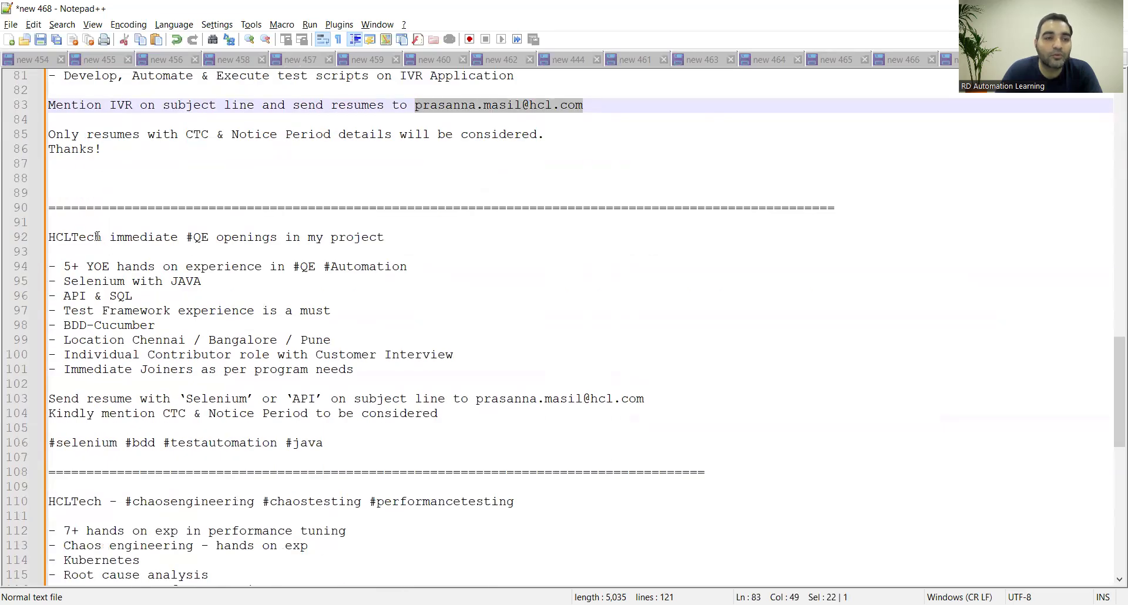
scroll("down", 3)
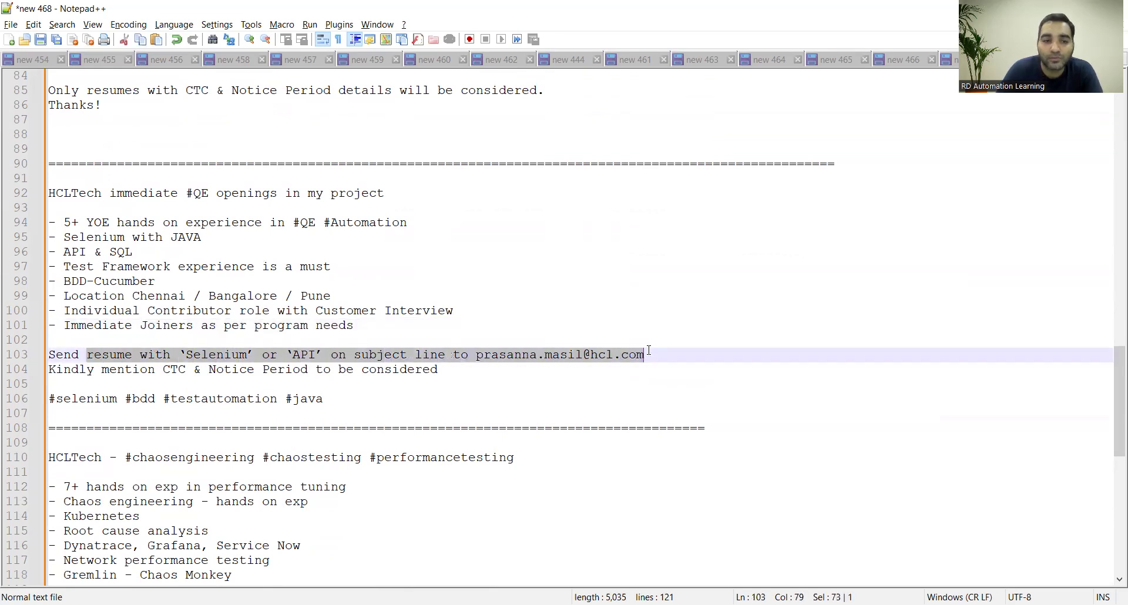
scroll("down", 3)
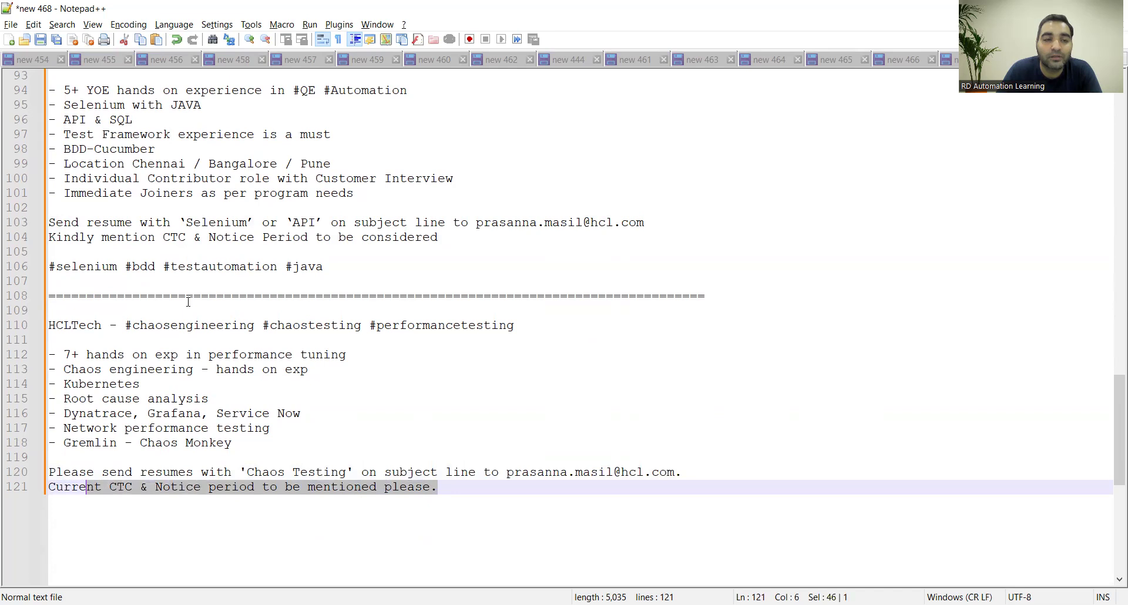
scroll("up", 3)
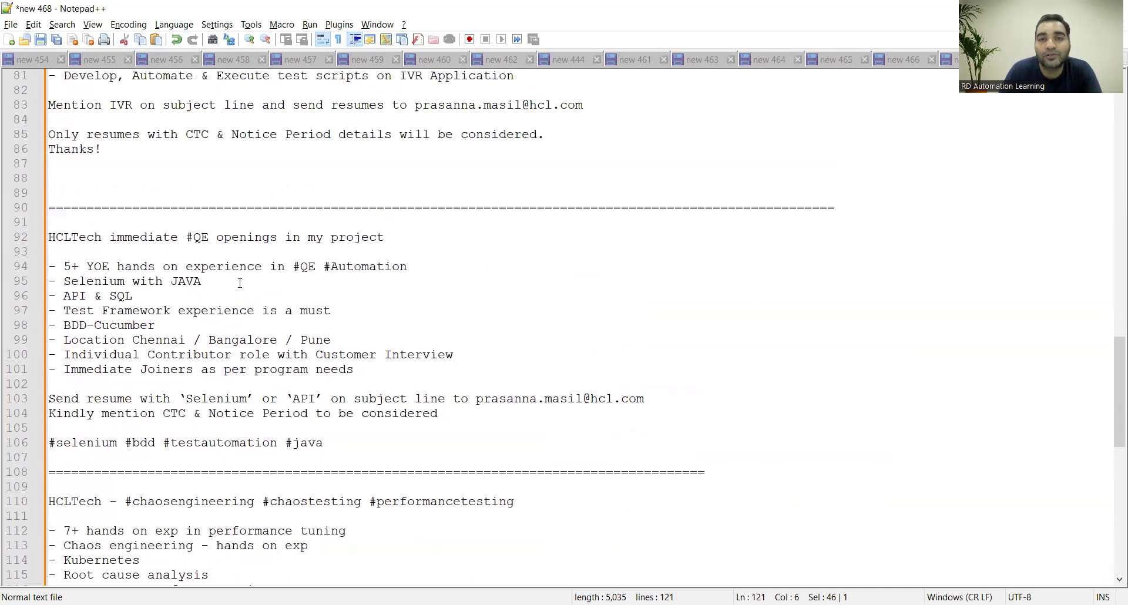